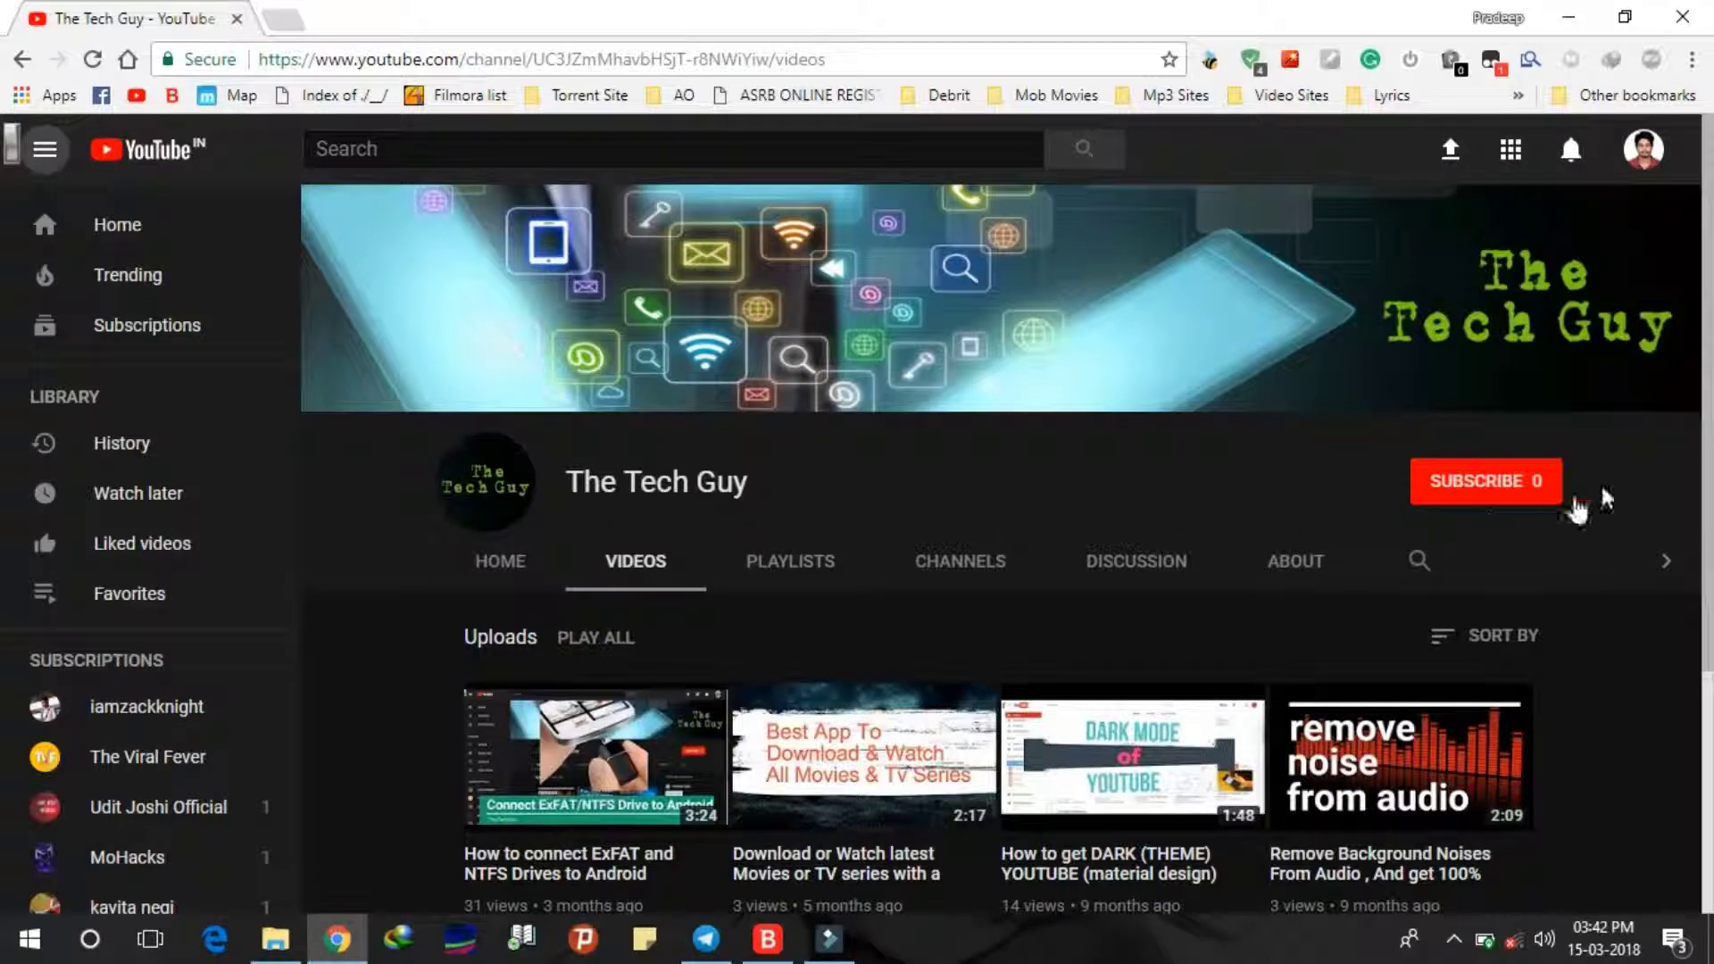
Scroll through the disclosure and proceed to enabling the accessibility service.
{"action": "scroll", "scroll_direction": "down", "scroll_amount": 3}
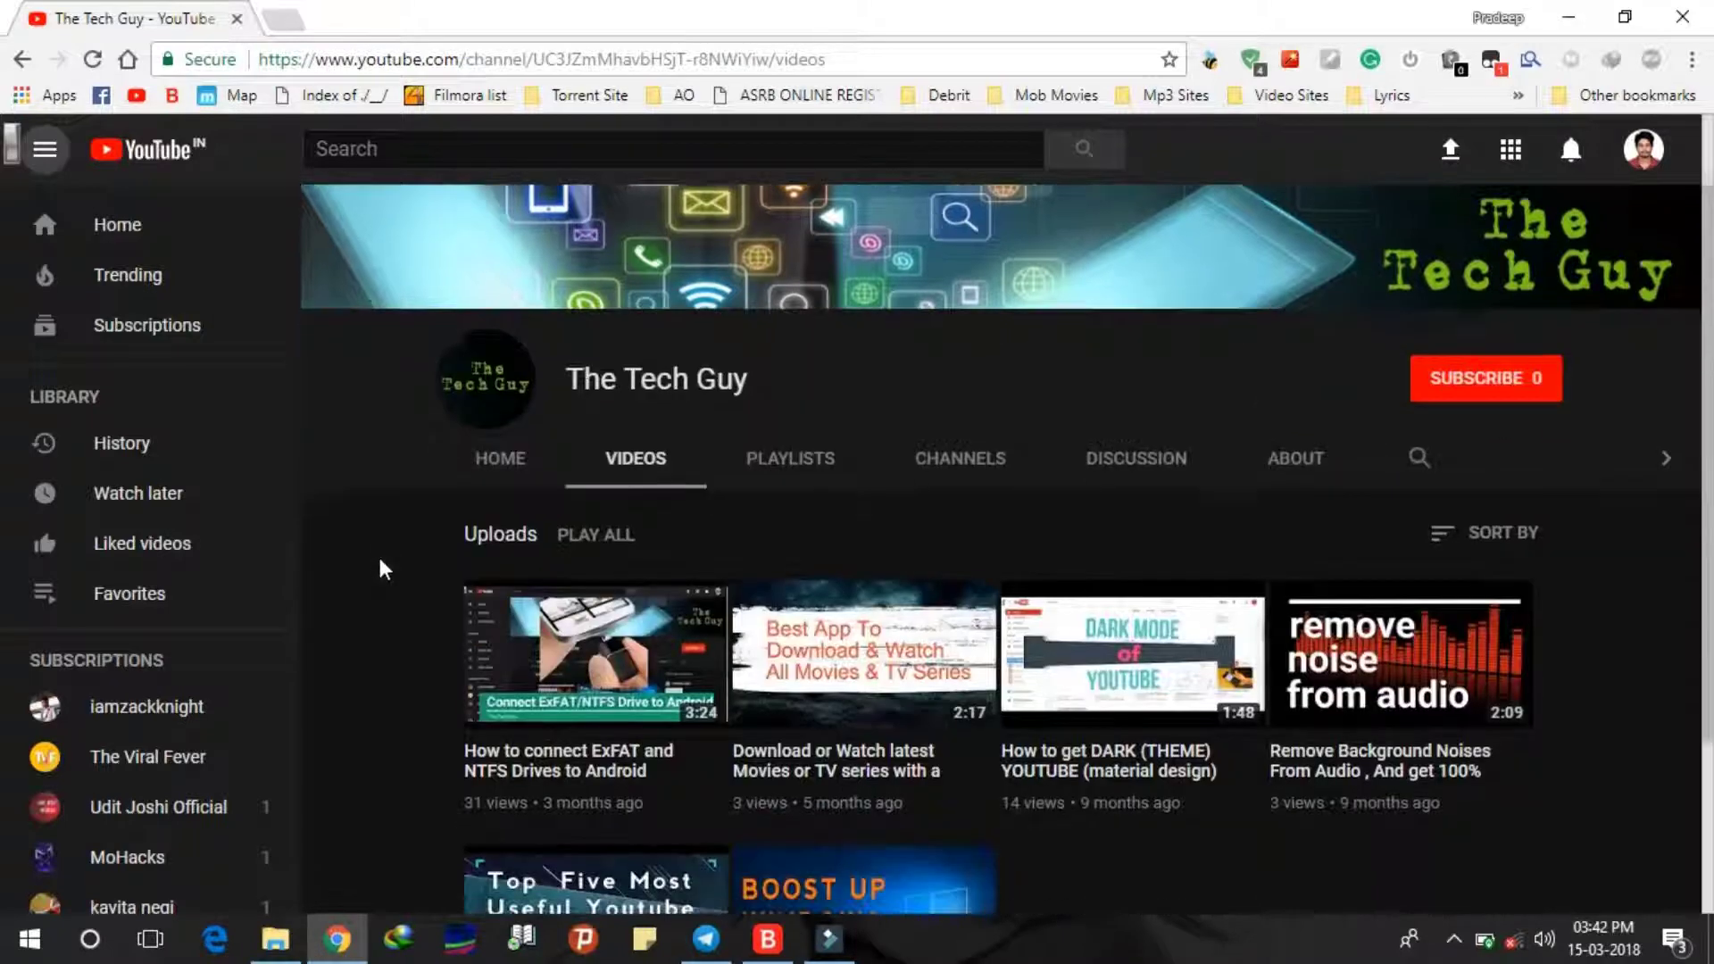
{"action": "scroll", "scroll_direction": "down", "scroll_amount": 3}
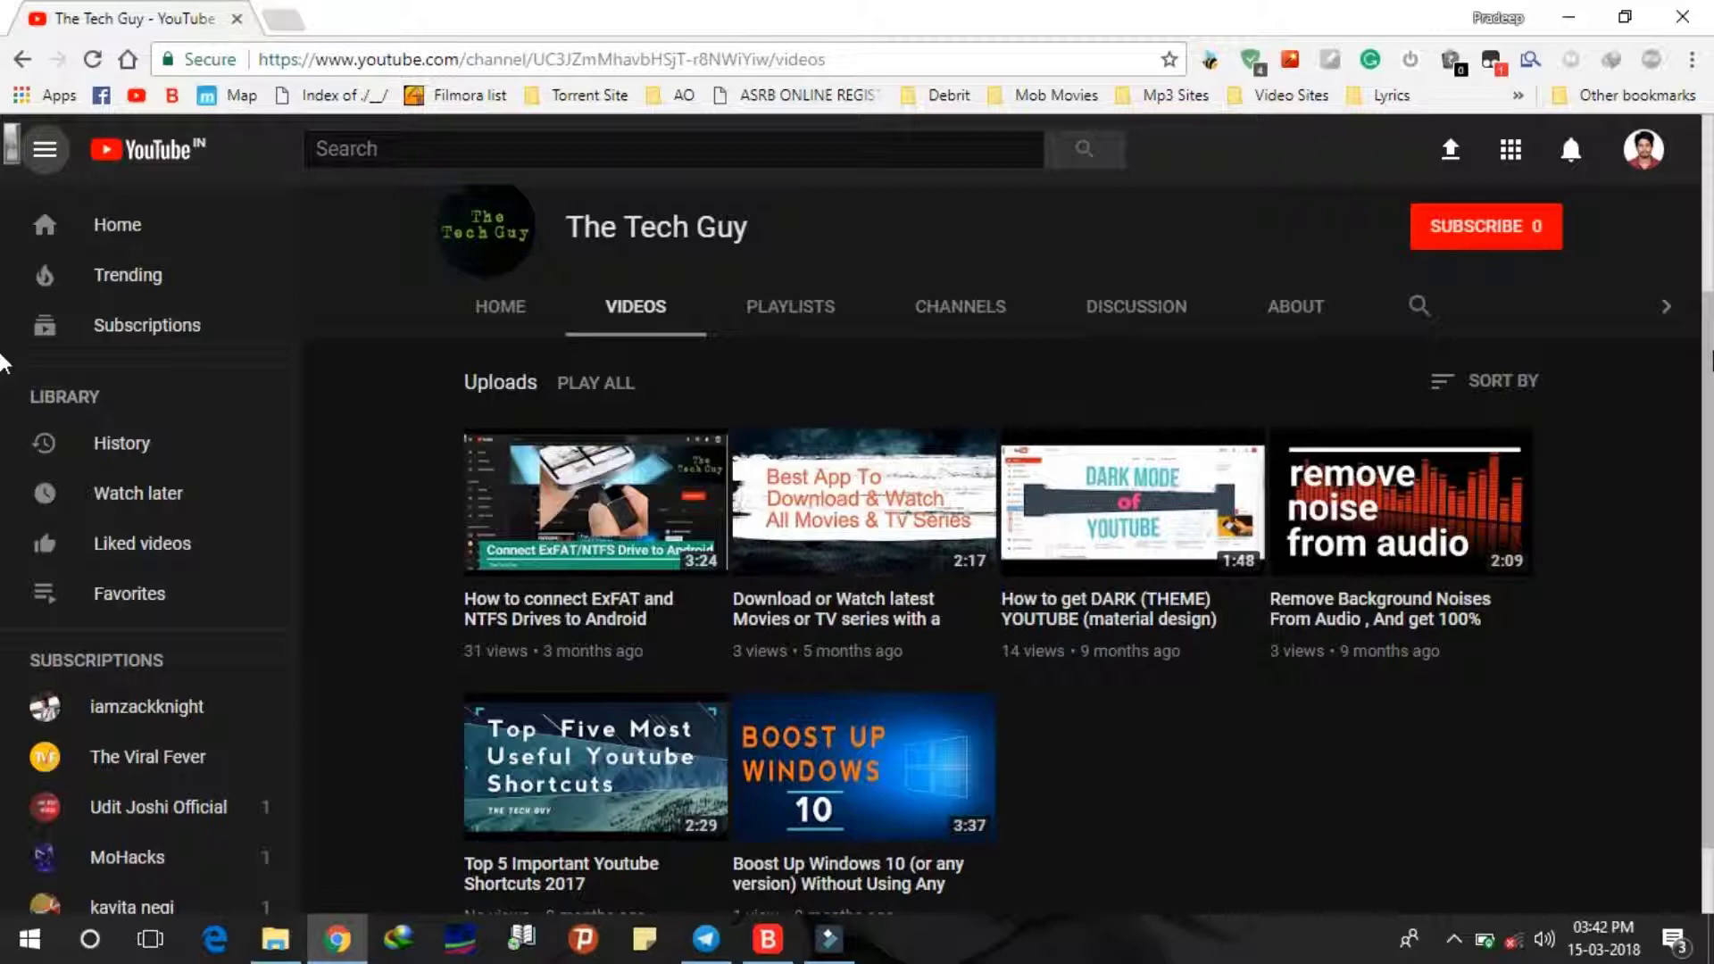
{"action": "mouse_move", "coordinate": [863, 552]}
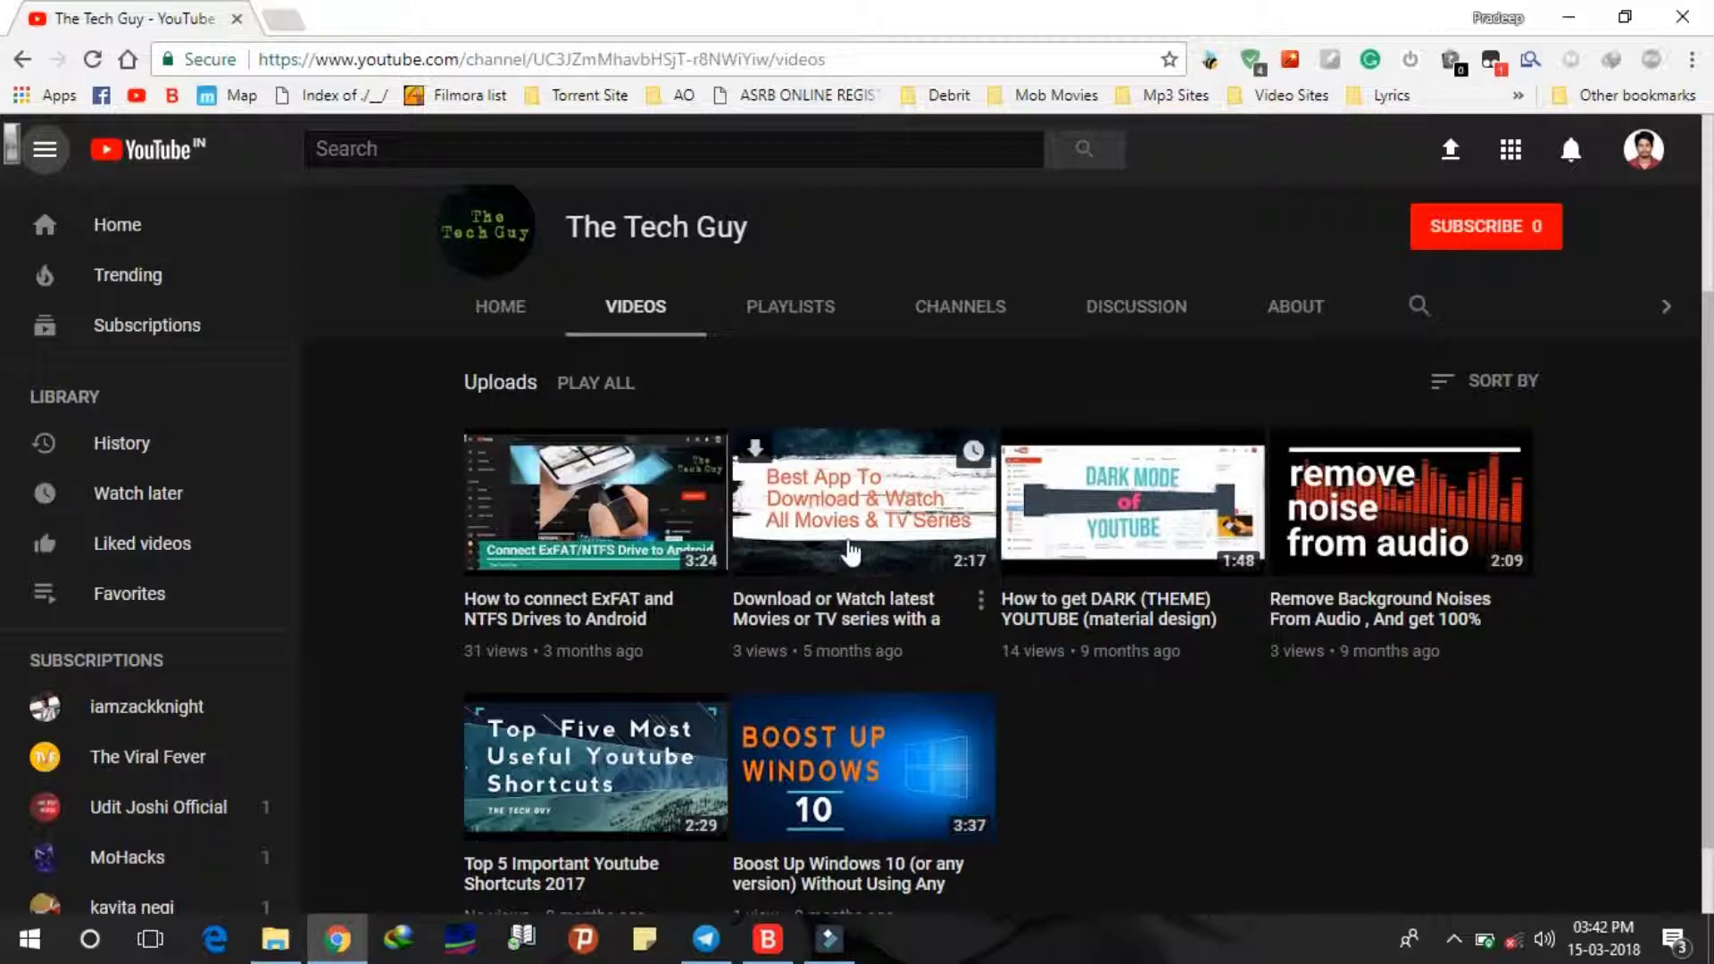
{"action": "mouse_move", "coordinate": [607, 798]}
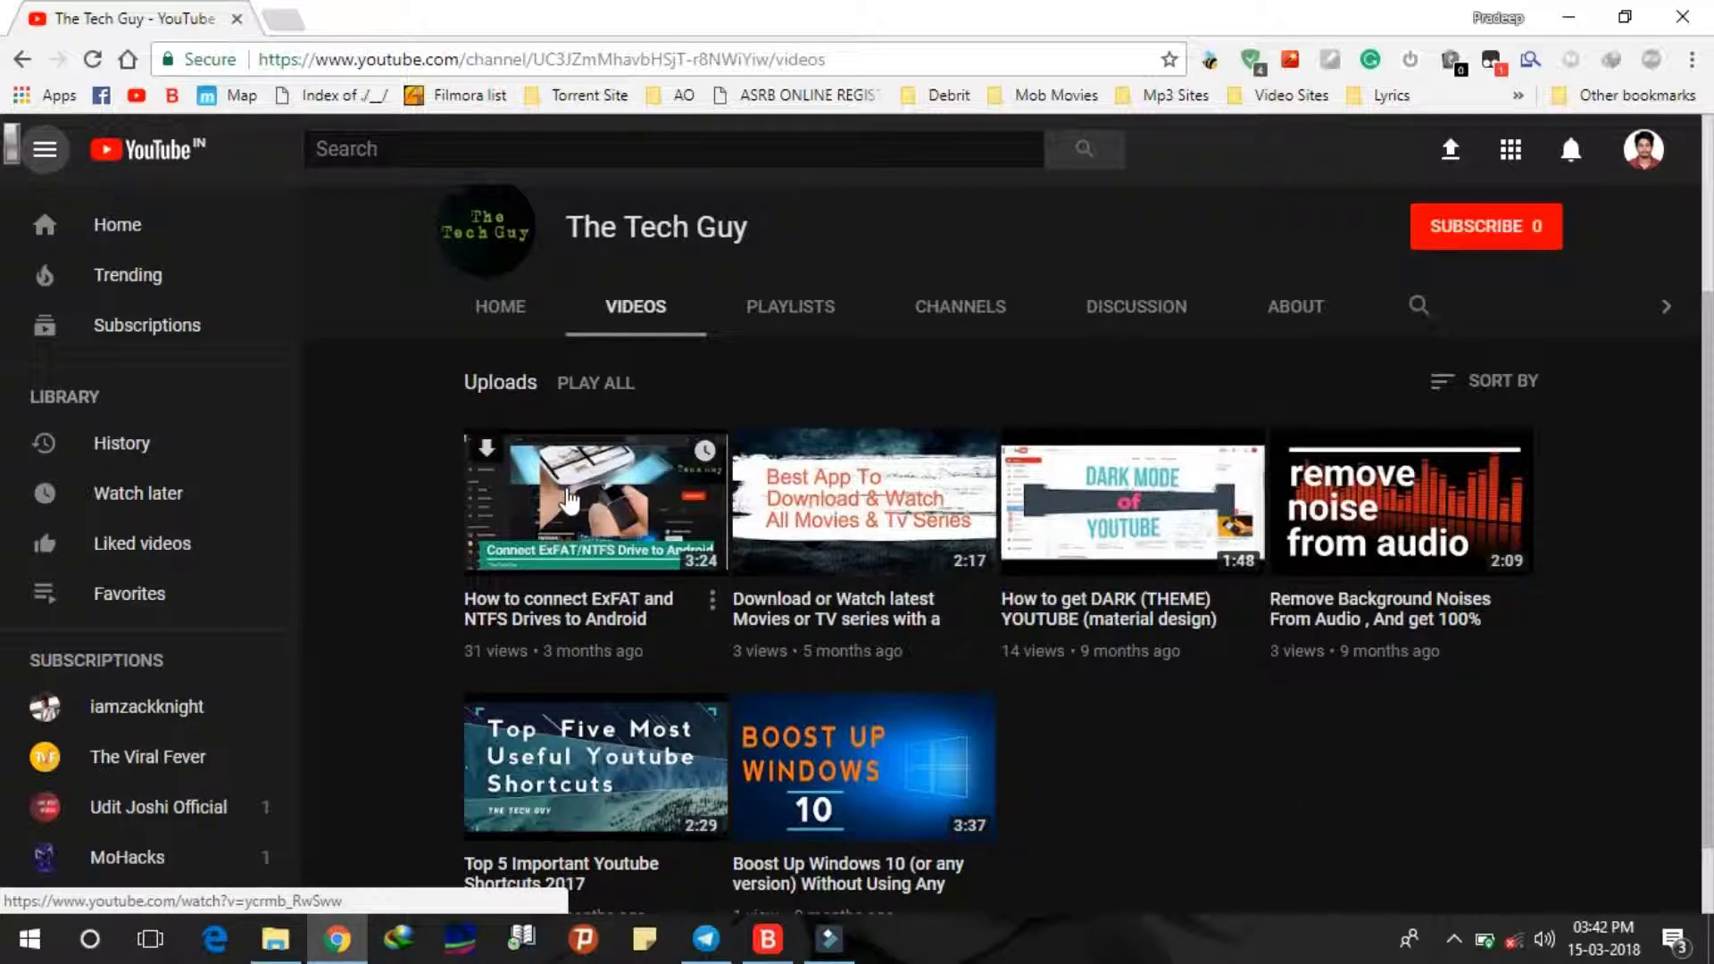
{"action": "mouse_move", "coordinate": [388, 591]}
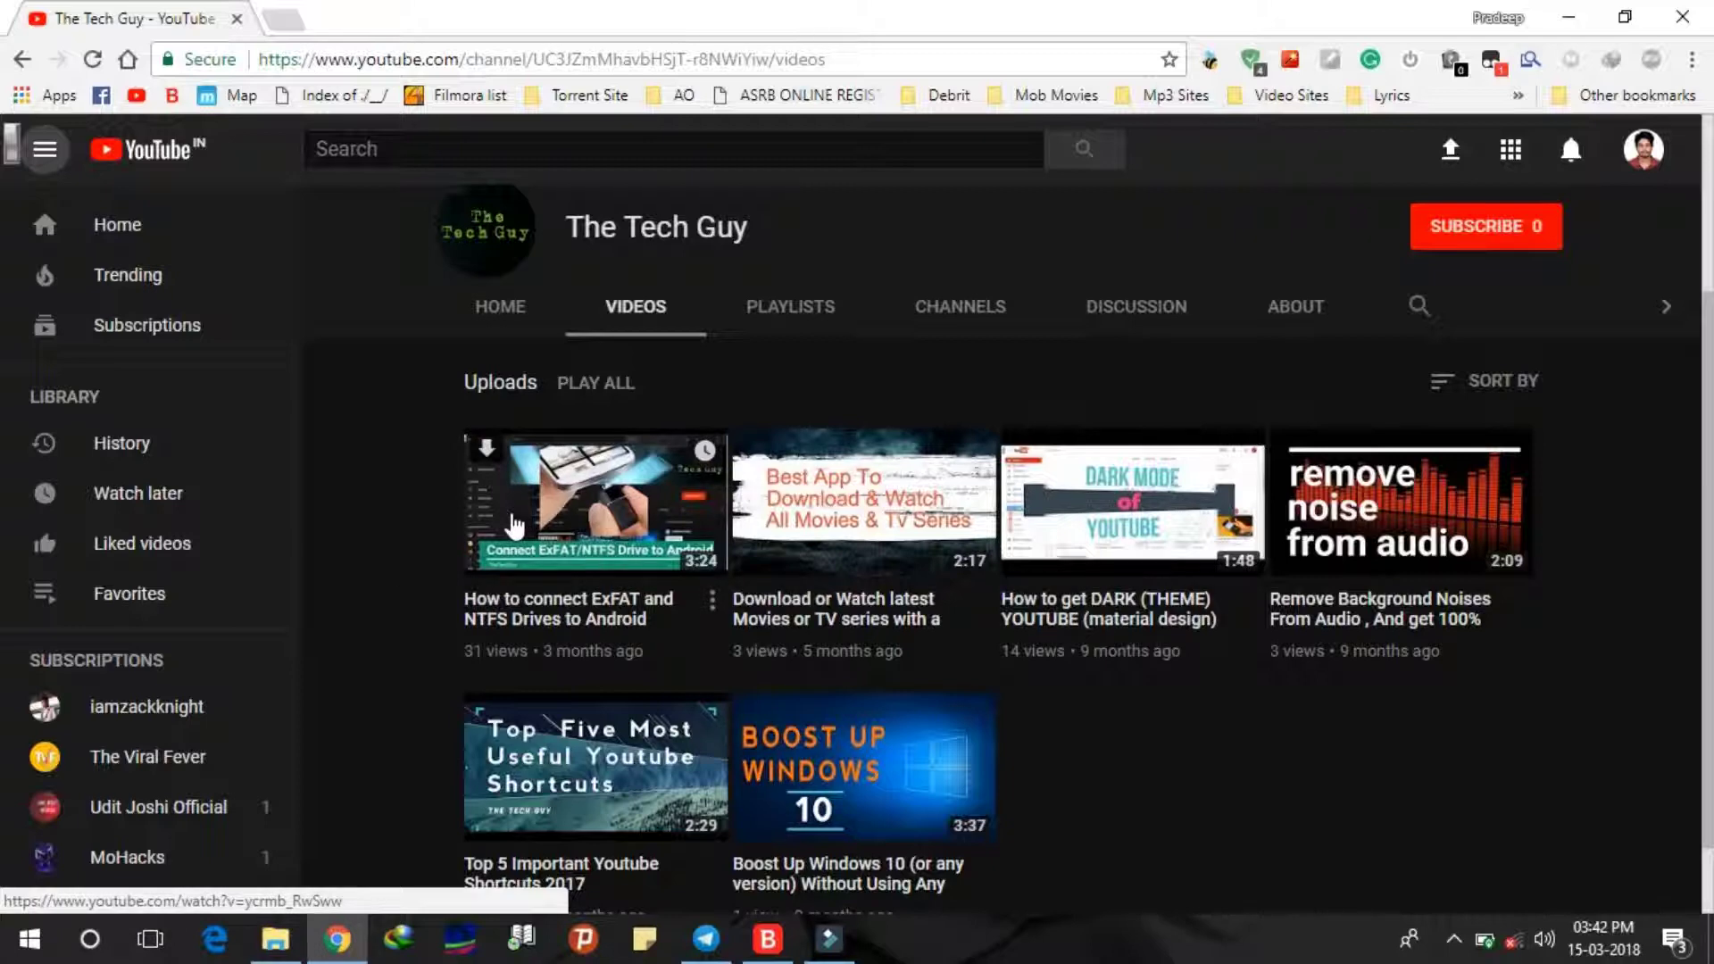
{"action": "mouse_move", "coordinate": [756, 523]}
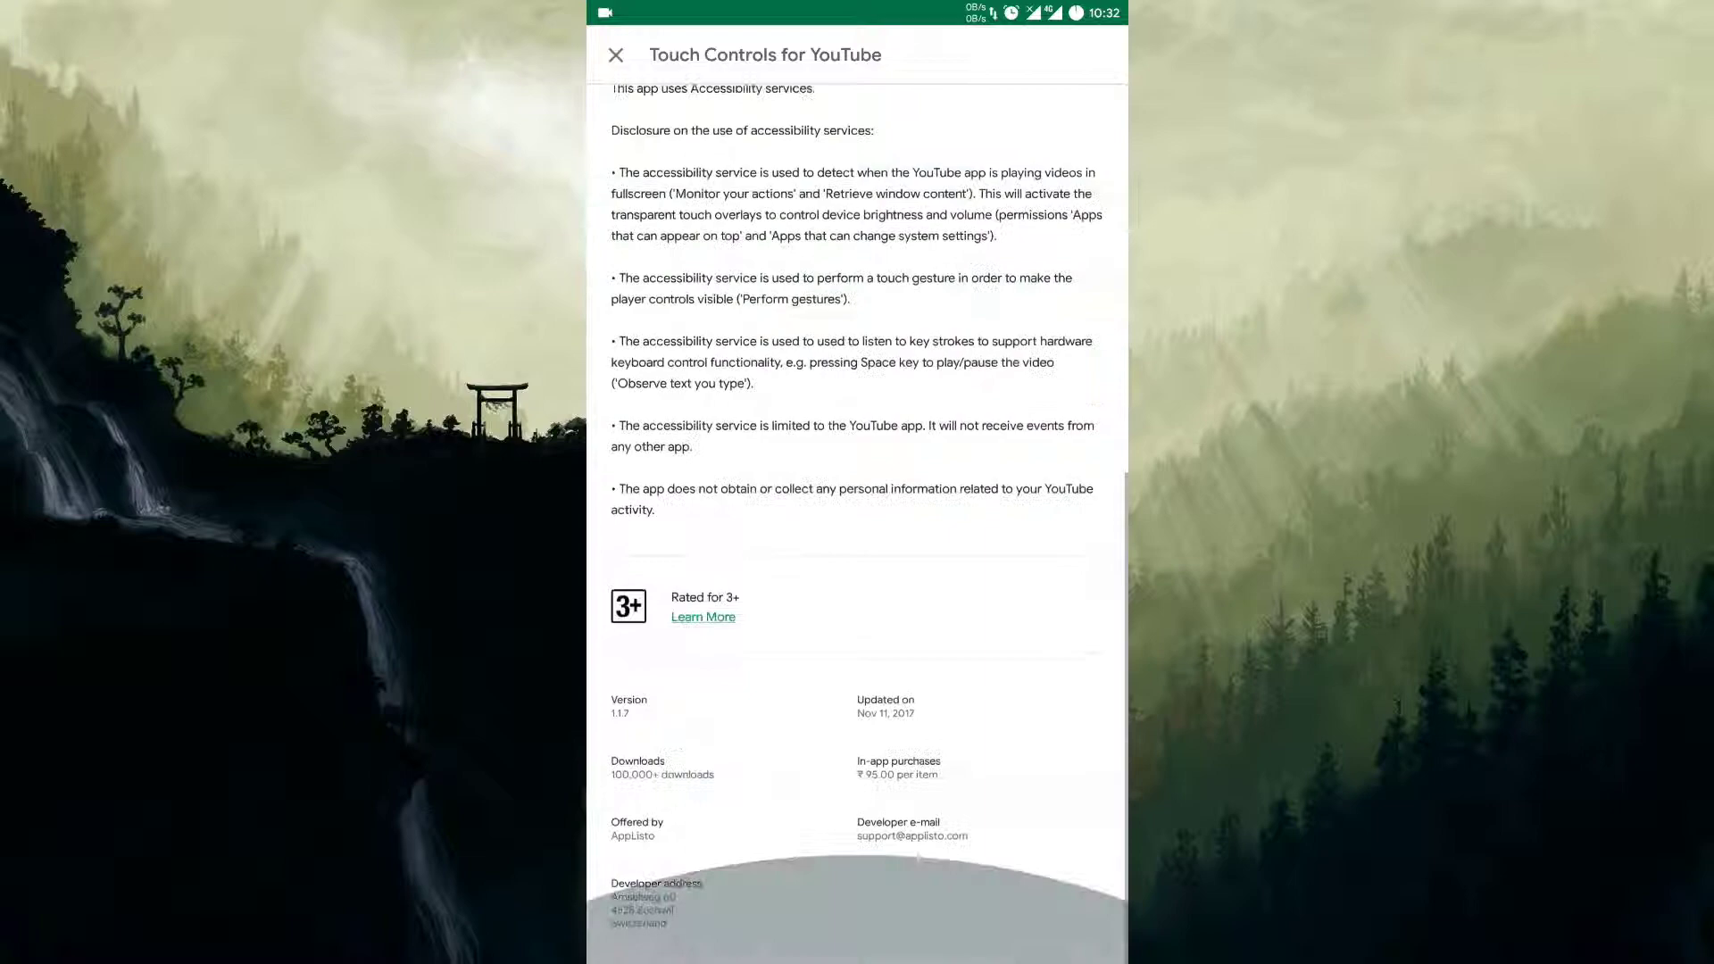
{"action": "scroll", "scroll_direction": "down", "scroll_amount": 3}
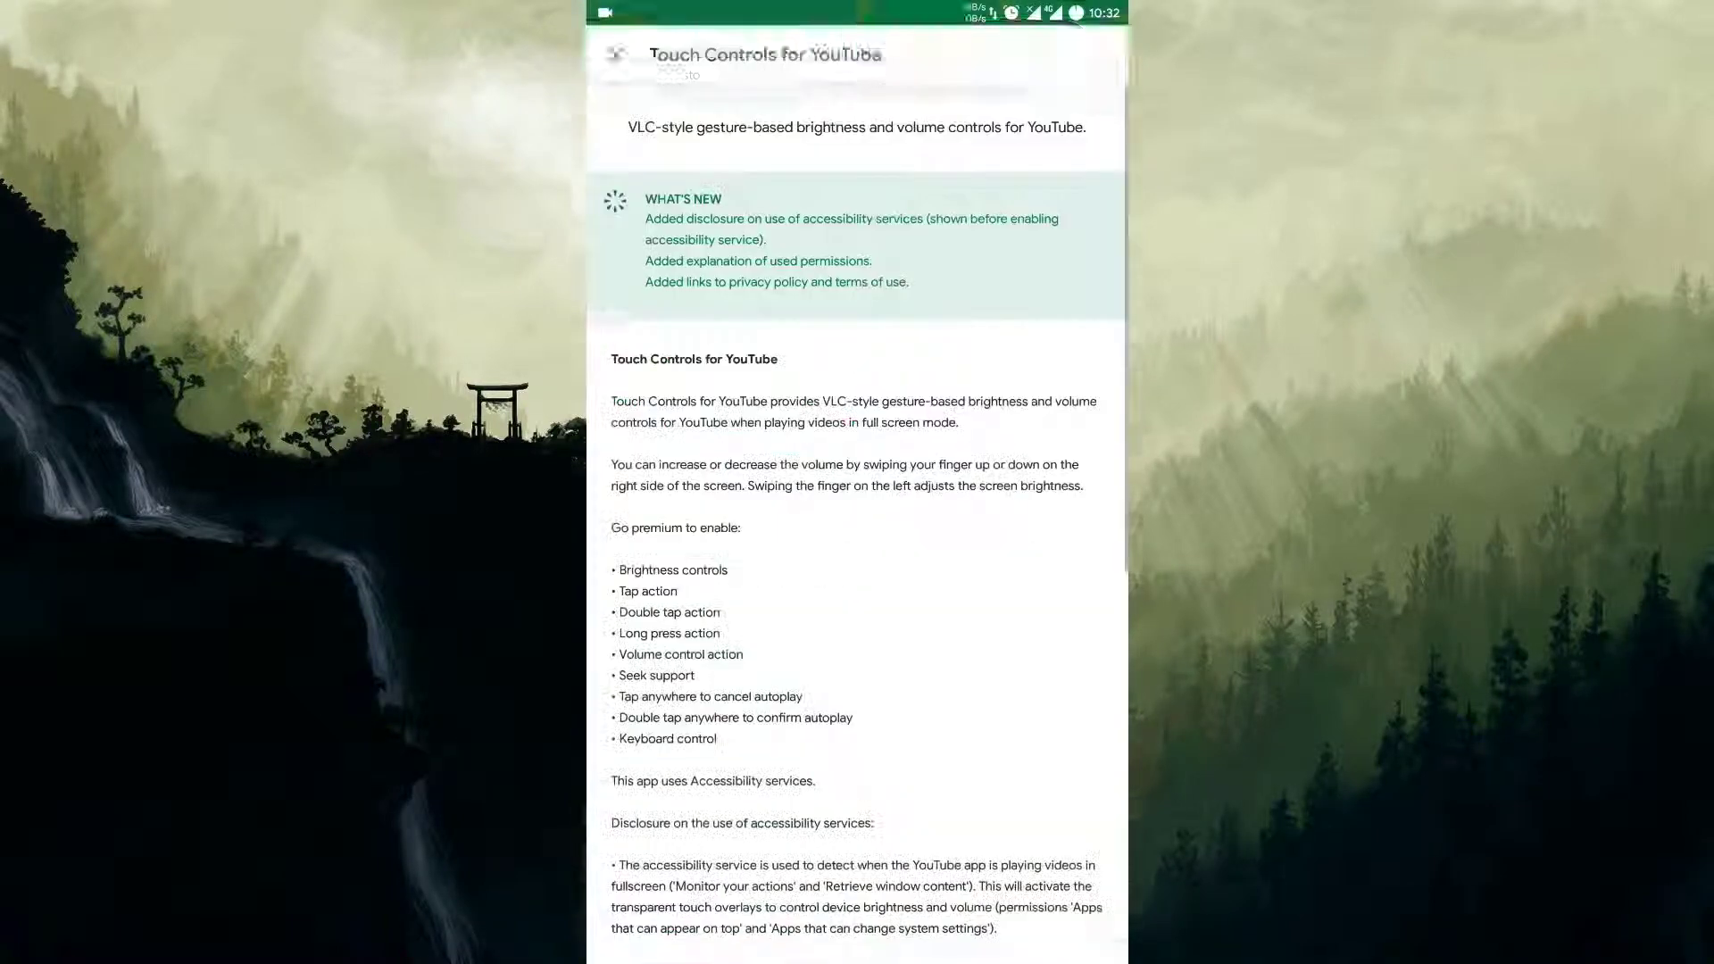
{"action": "scroll", "scroll_direction": "down", "scroll_amount": 3}
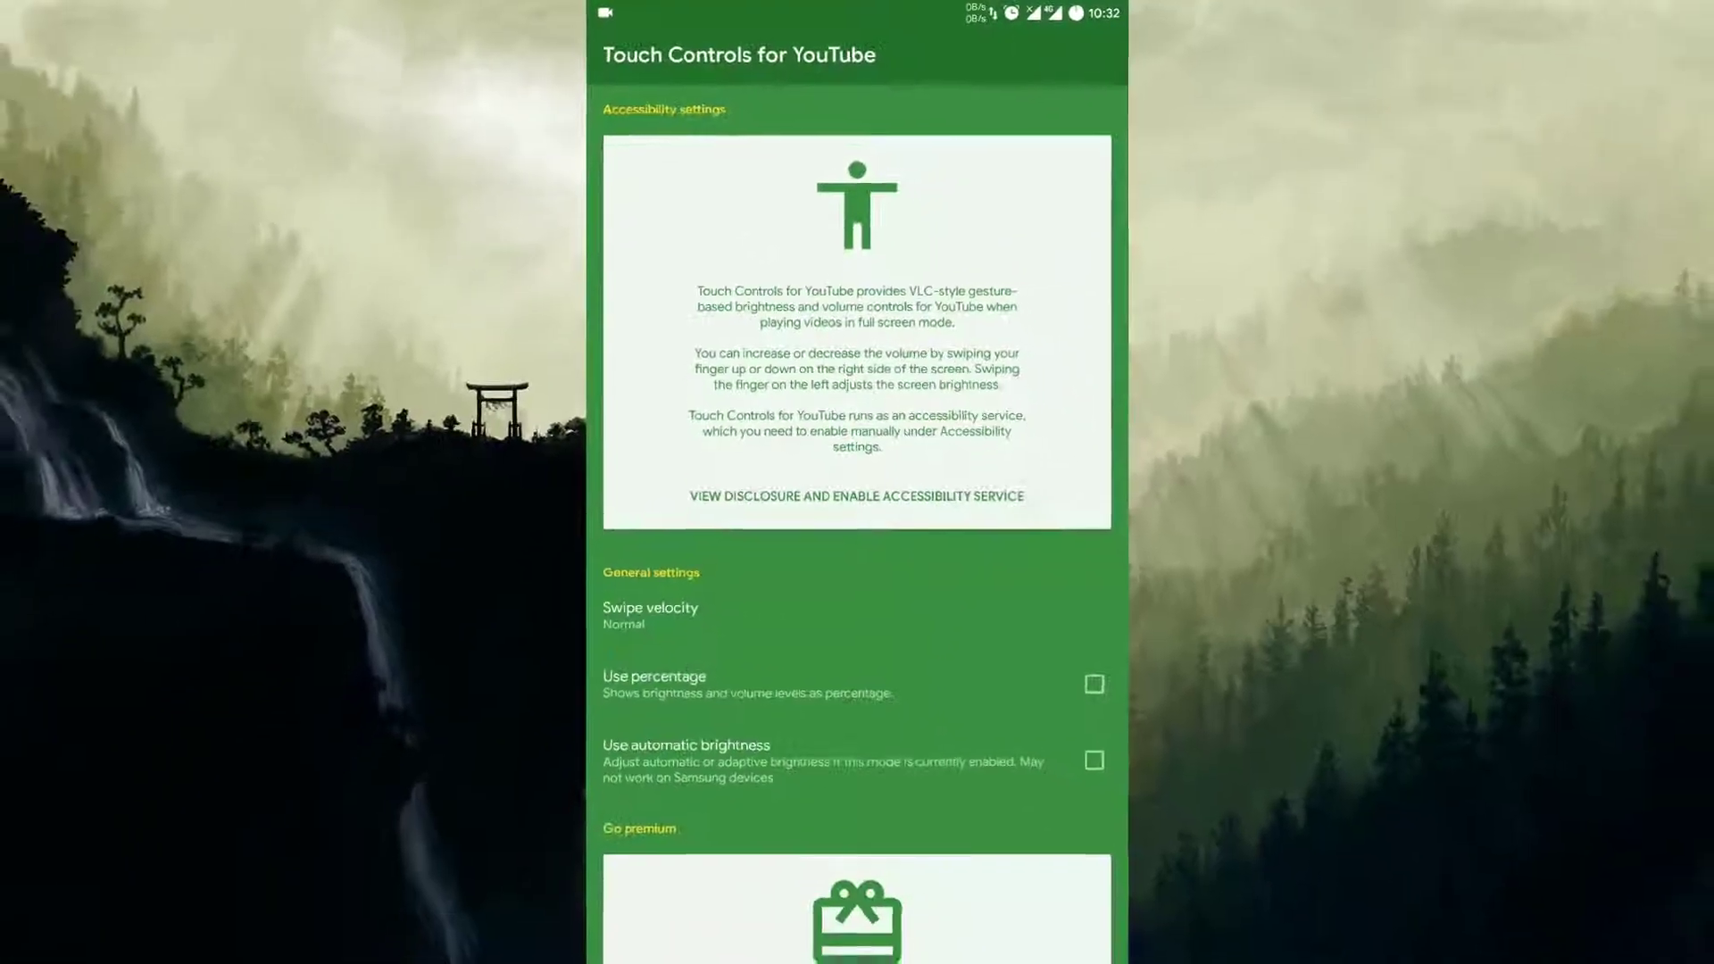
{"action": "left_click", "coordinate": [857, 495]}
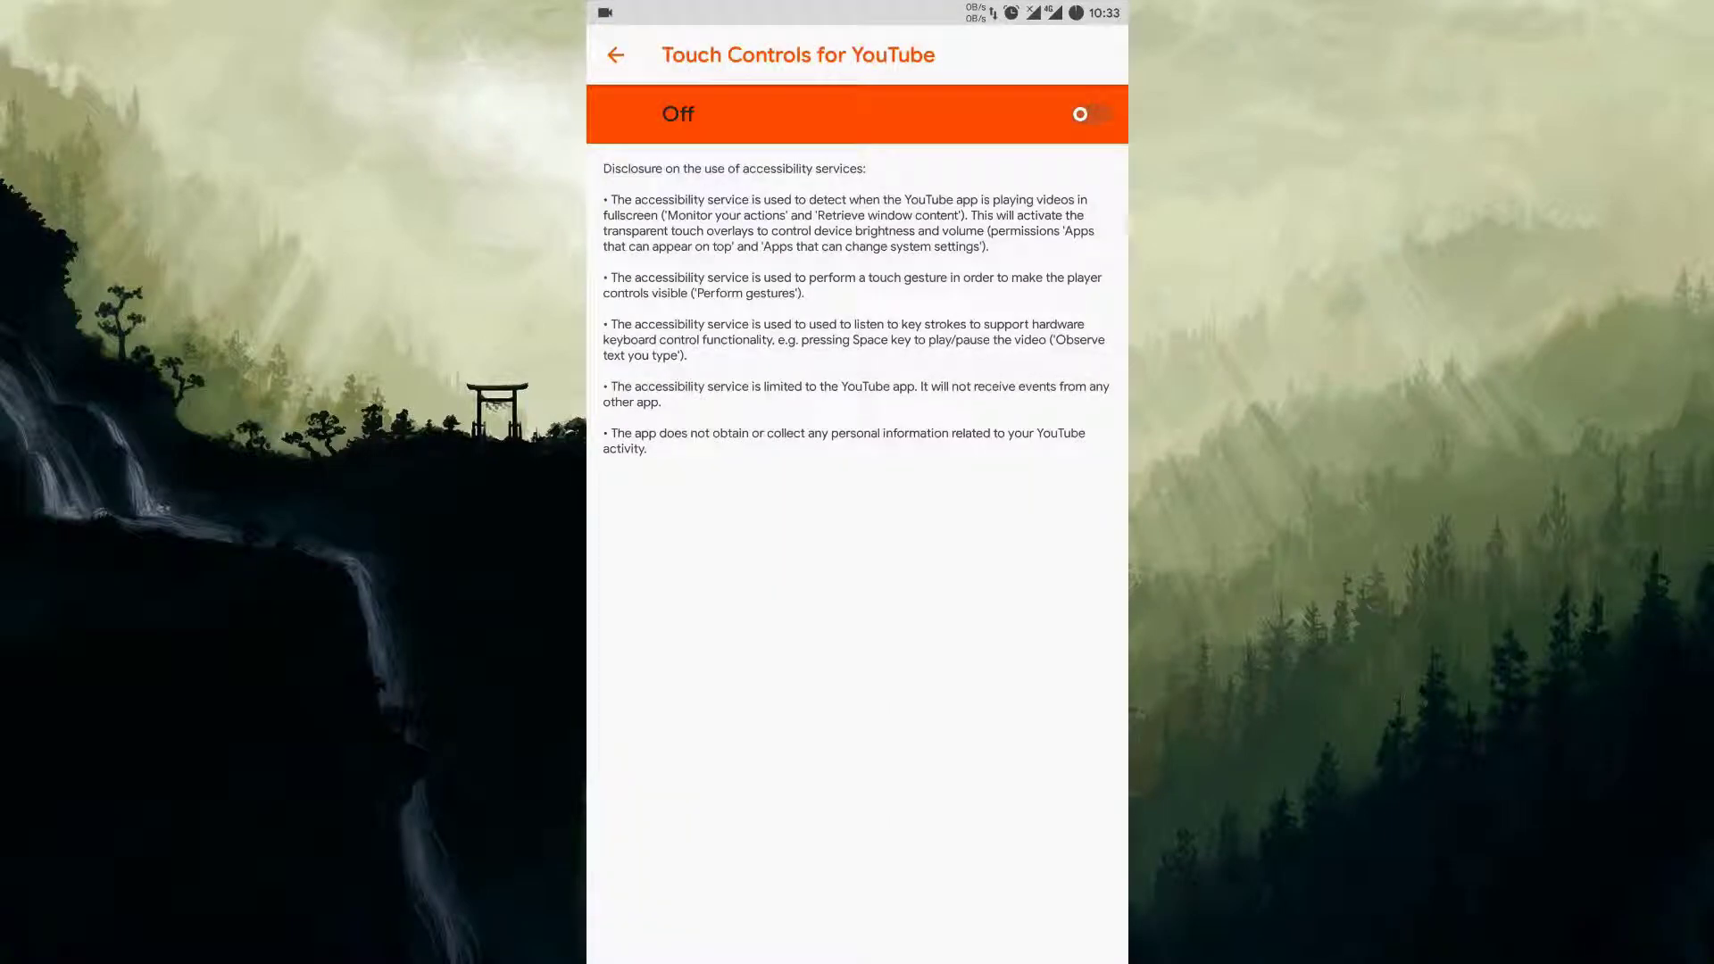
Switch the accessibility service on, grant its permissions and return to the home screen.
{"action": "left_click", "coordinate": [1088, 114]}
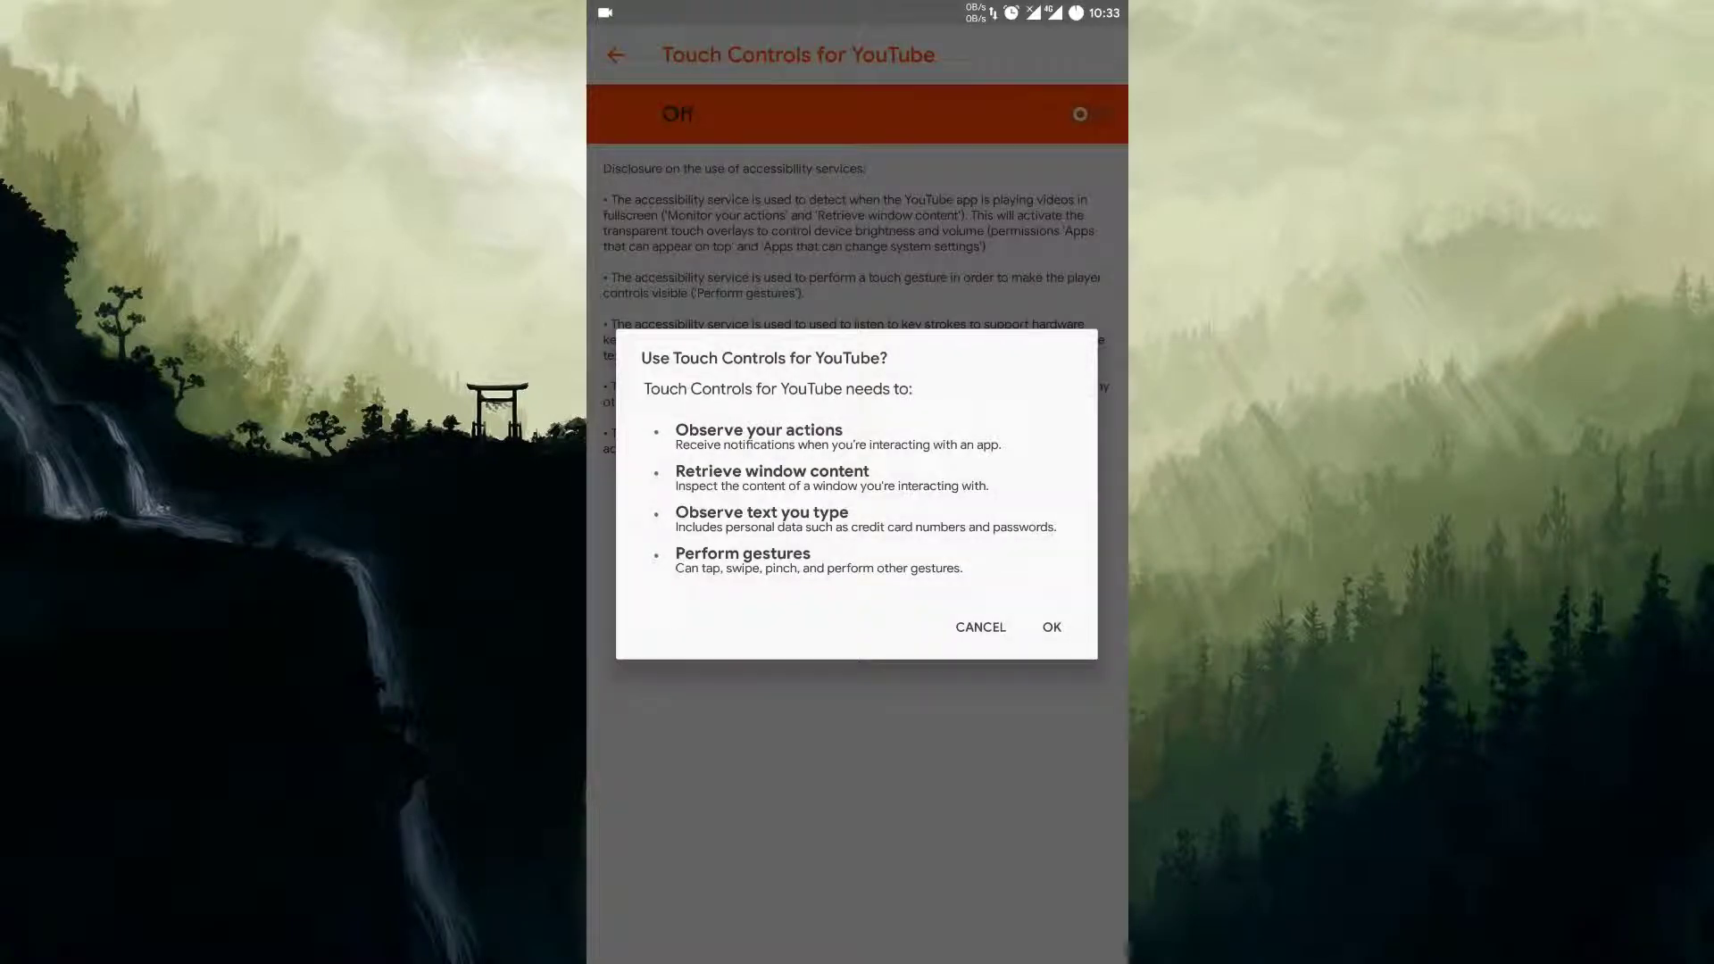
{"action": "left_click", "coordinate": [1048, 627]}
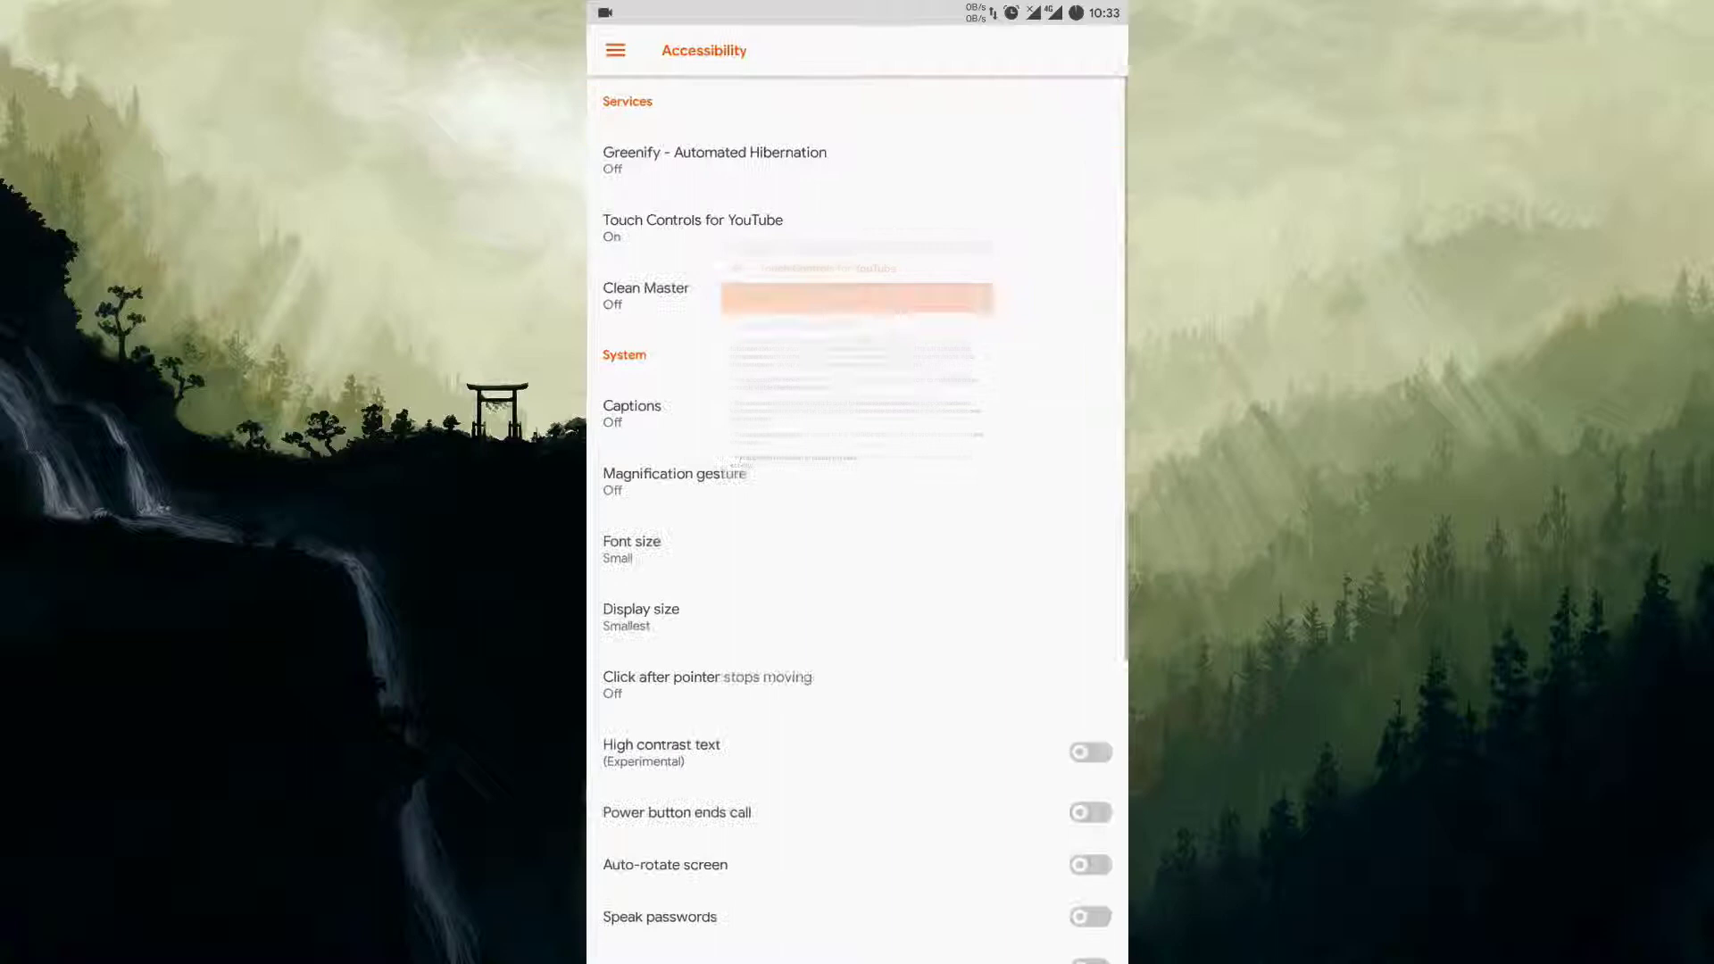
{"action": "left_click", "coordinate": [693, 227]}
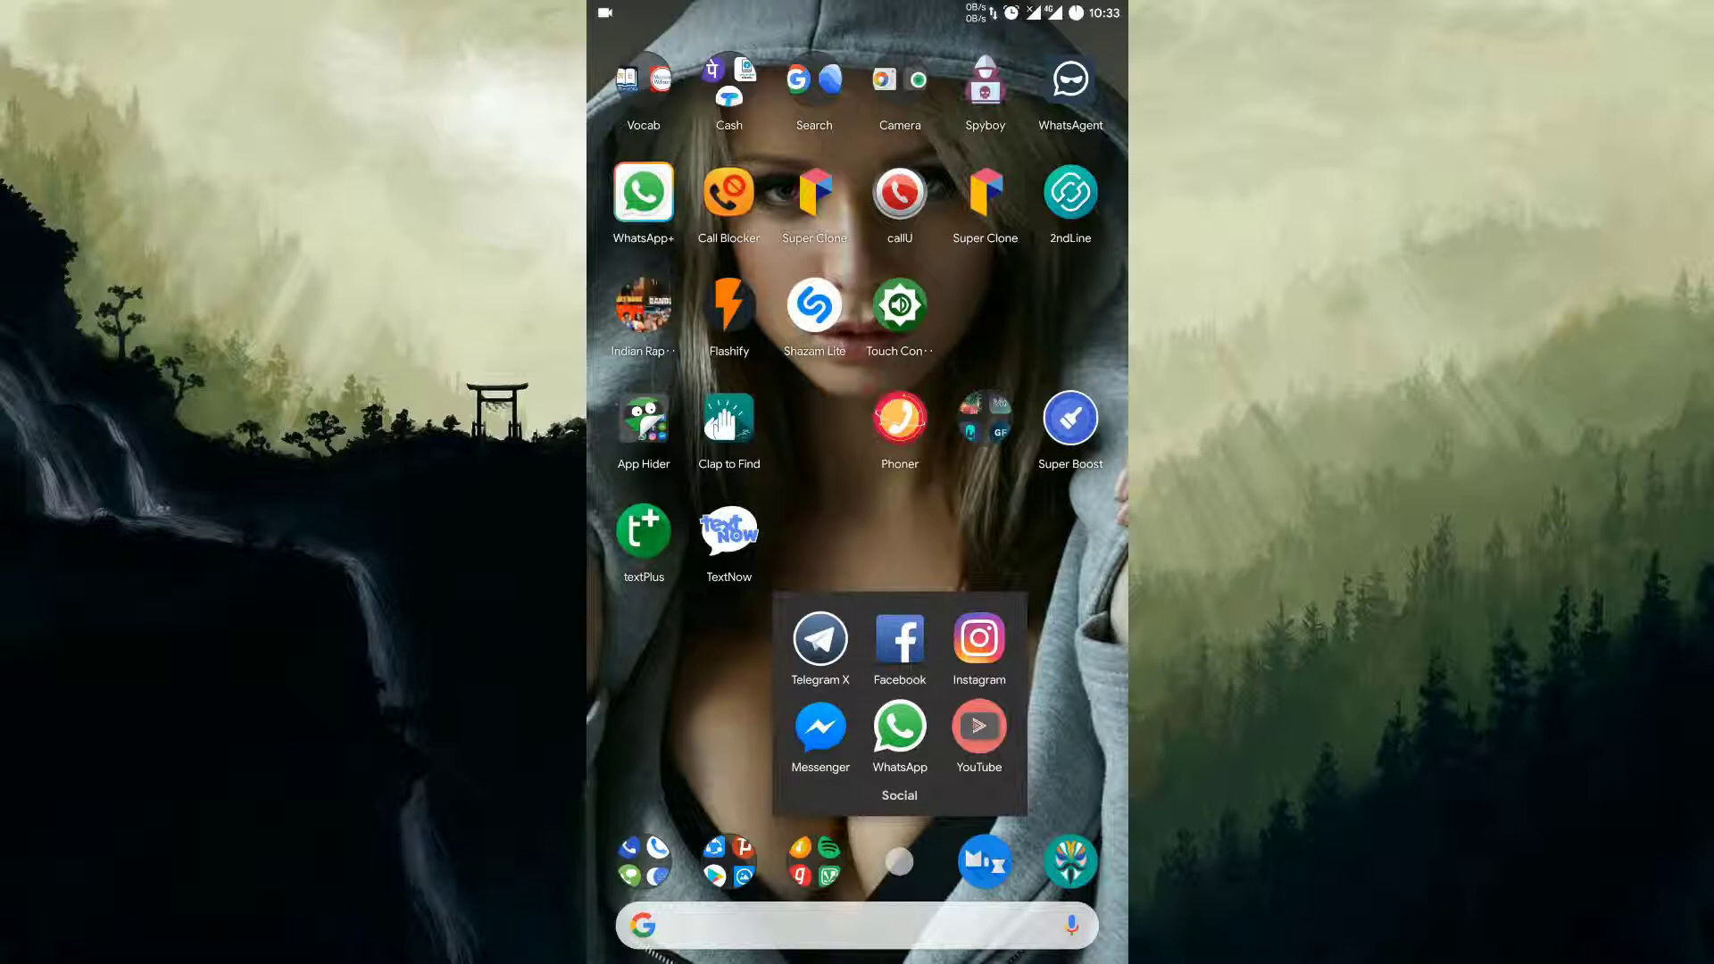
Launch YouTube from the Social folder on the home screen.
{"action": "left_click", "coordinate": [977, 727]}
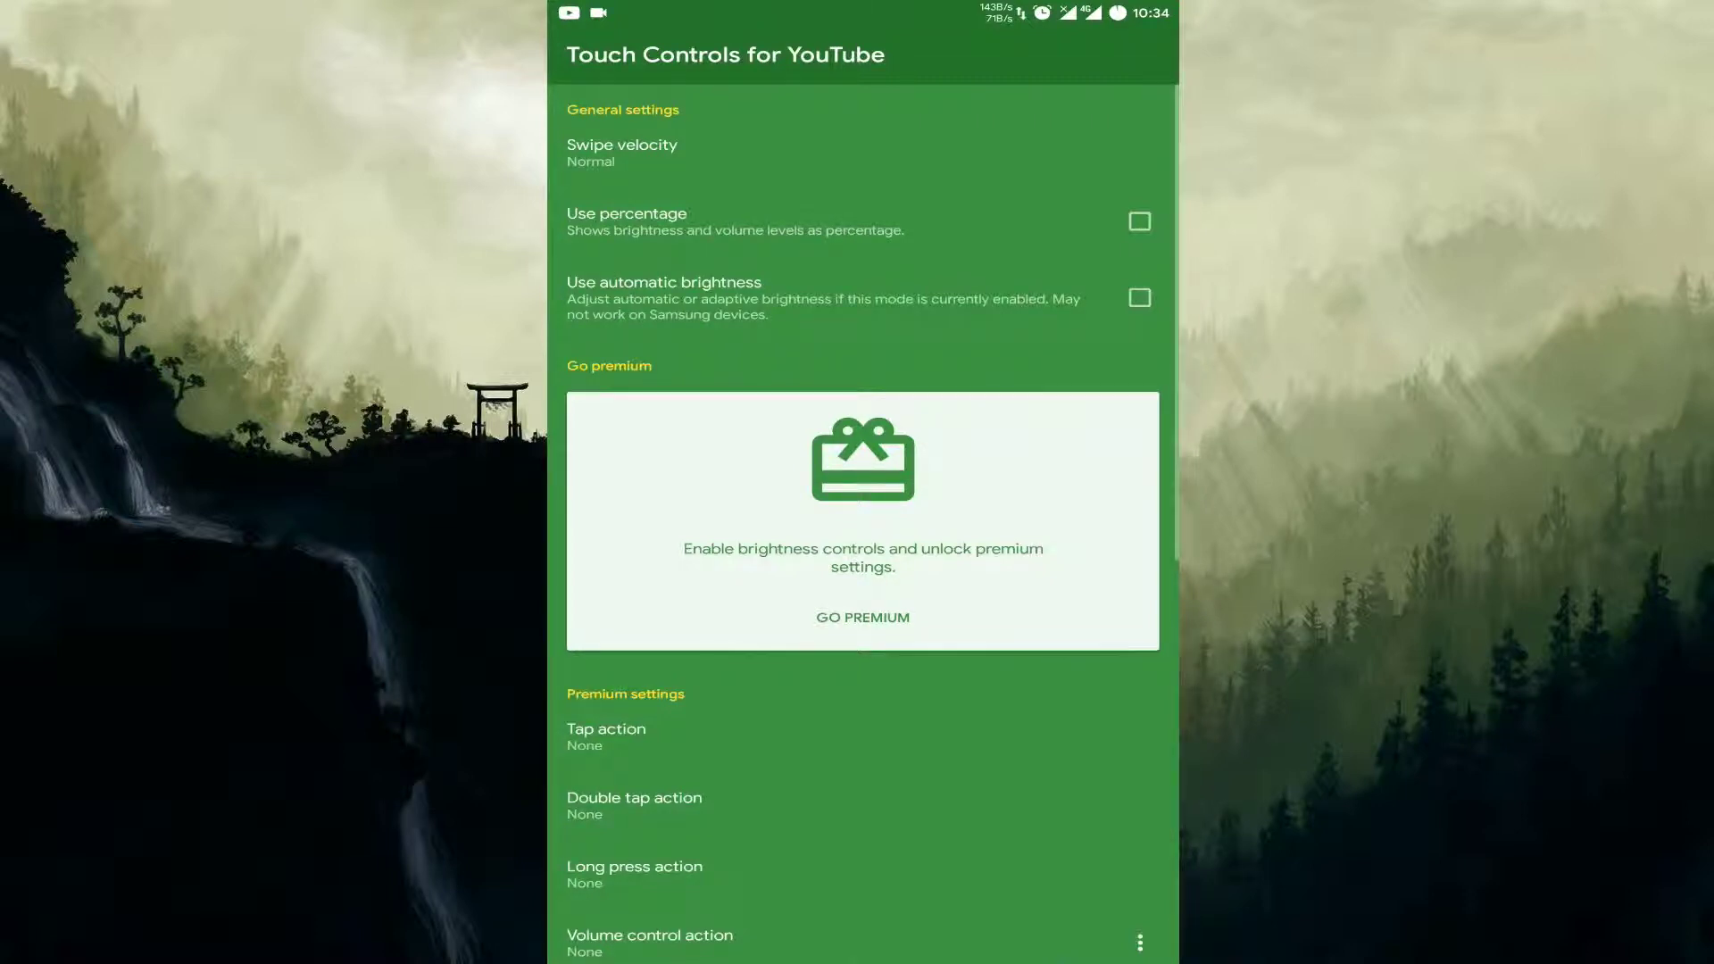
Enable Use automatic brightness, leave the Tap action at None, and hit the Go premium prompt on a locked setting.
{"action": "left_click", "coordinate": [1139, 299]}
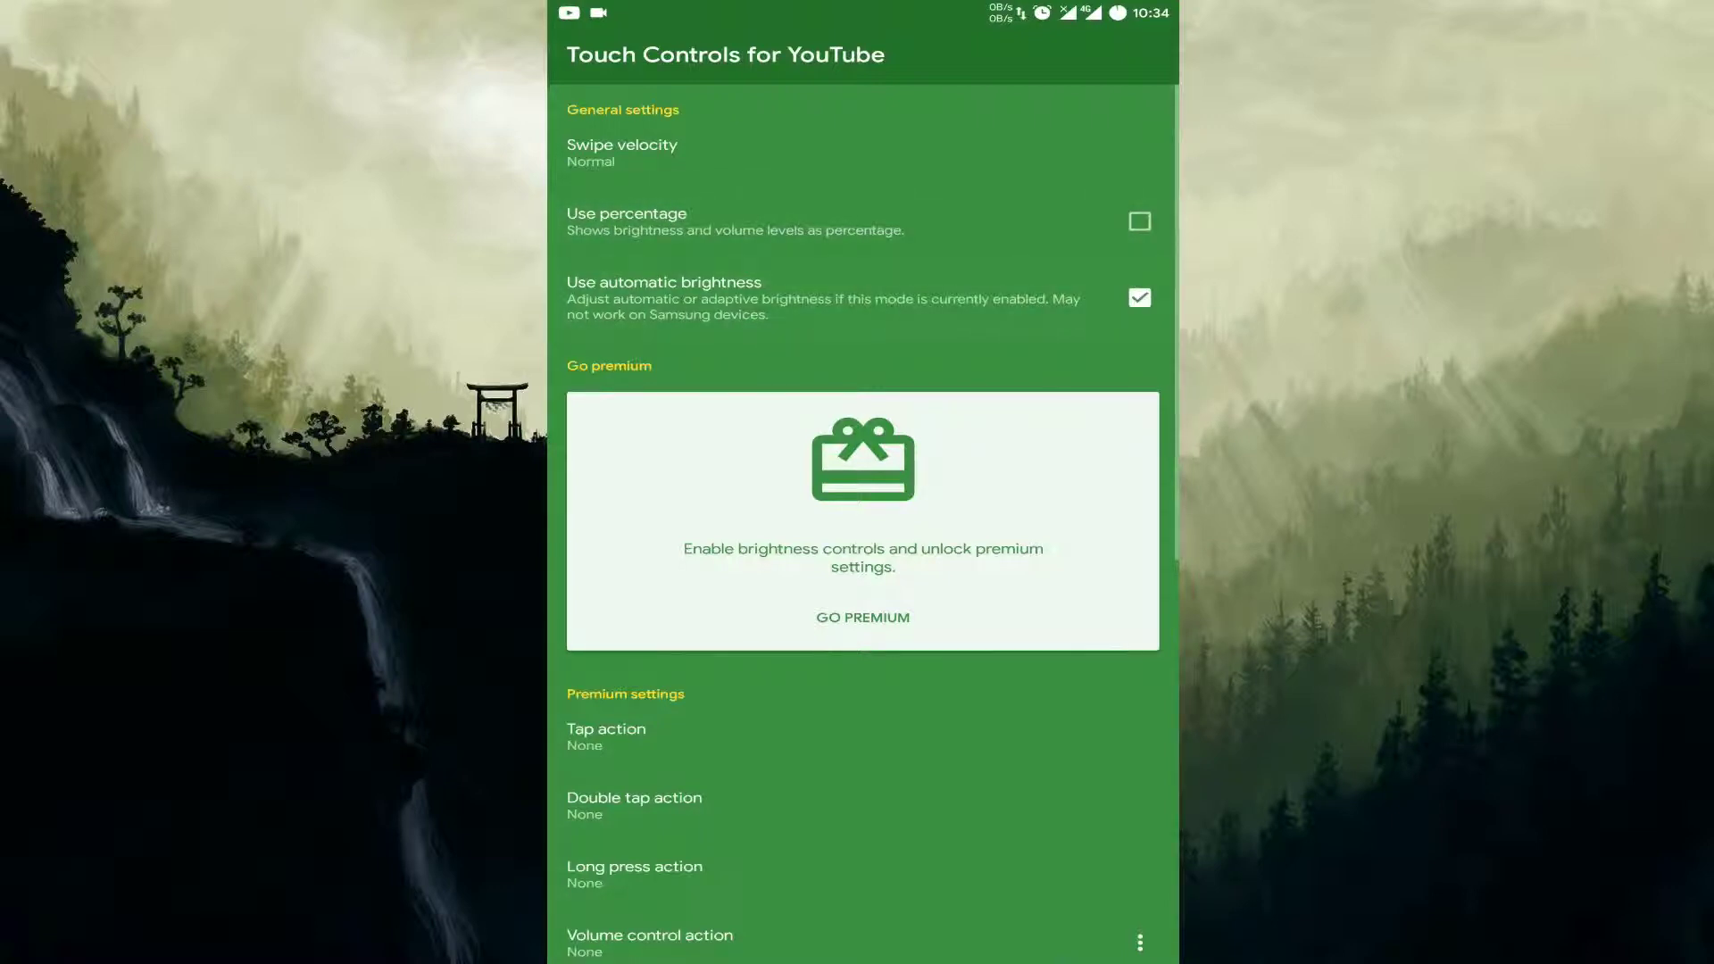
{"action": "scroll", "scroll_direction": "down", "scroll_amount": 3}
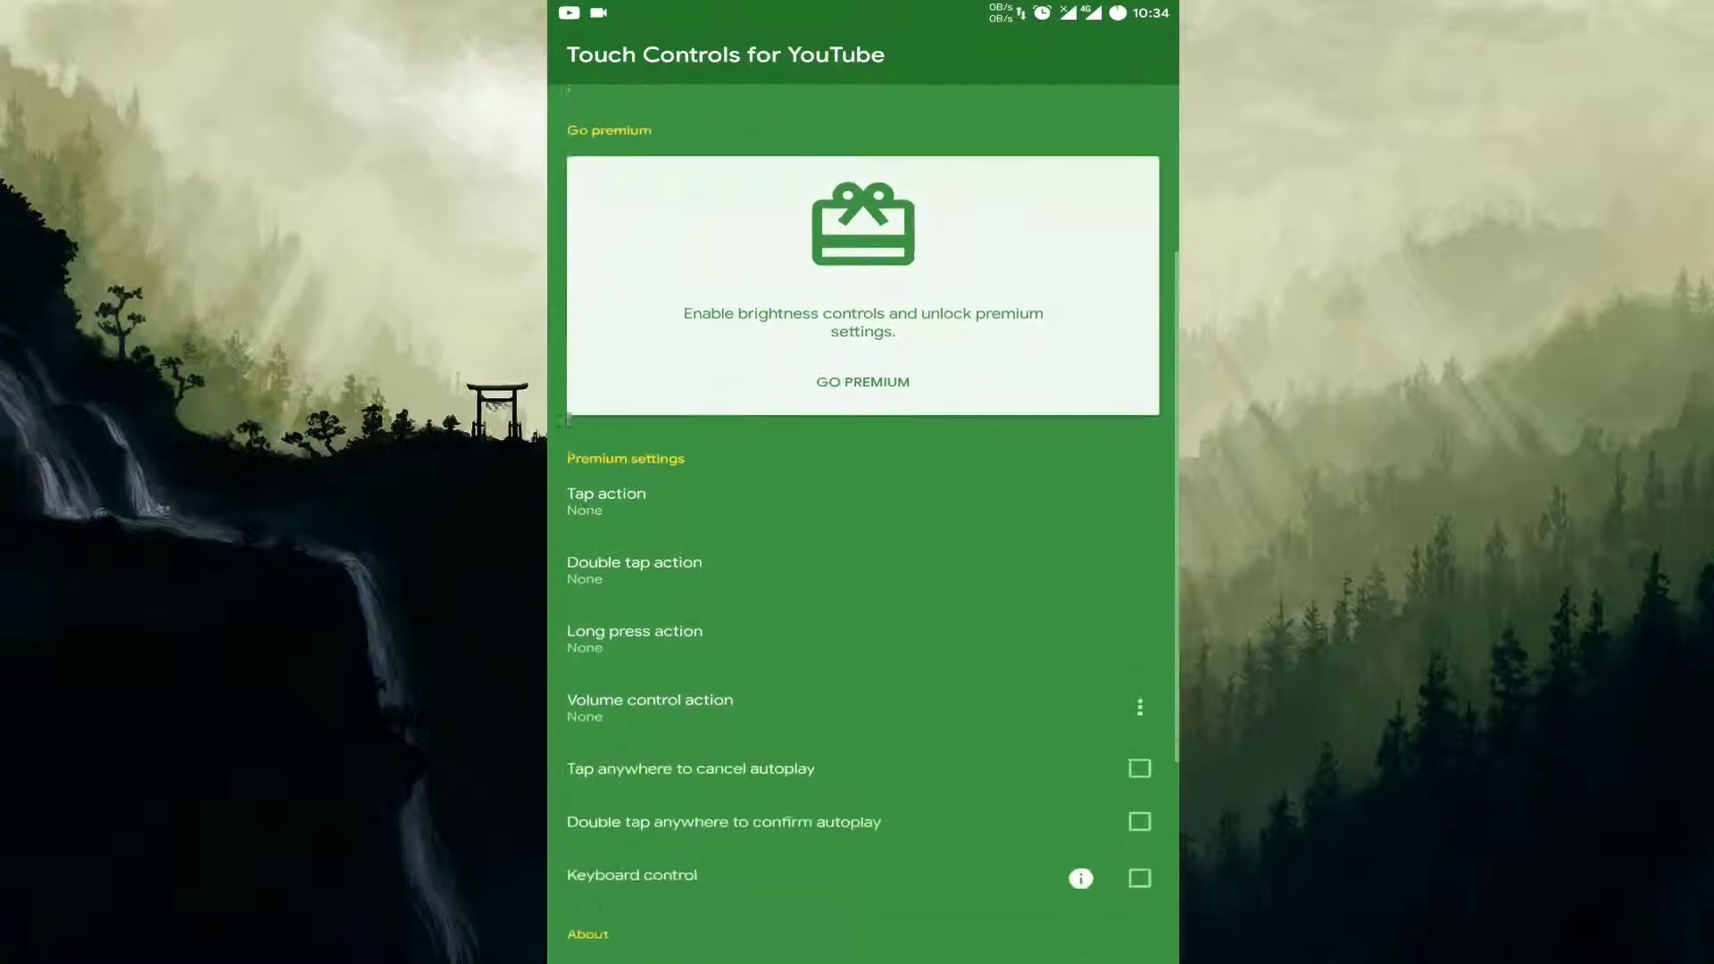
{"action": "left_click", "coordinate": [605, 492]}
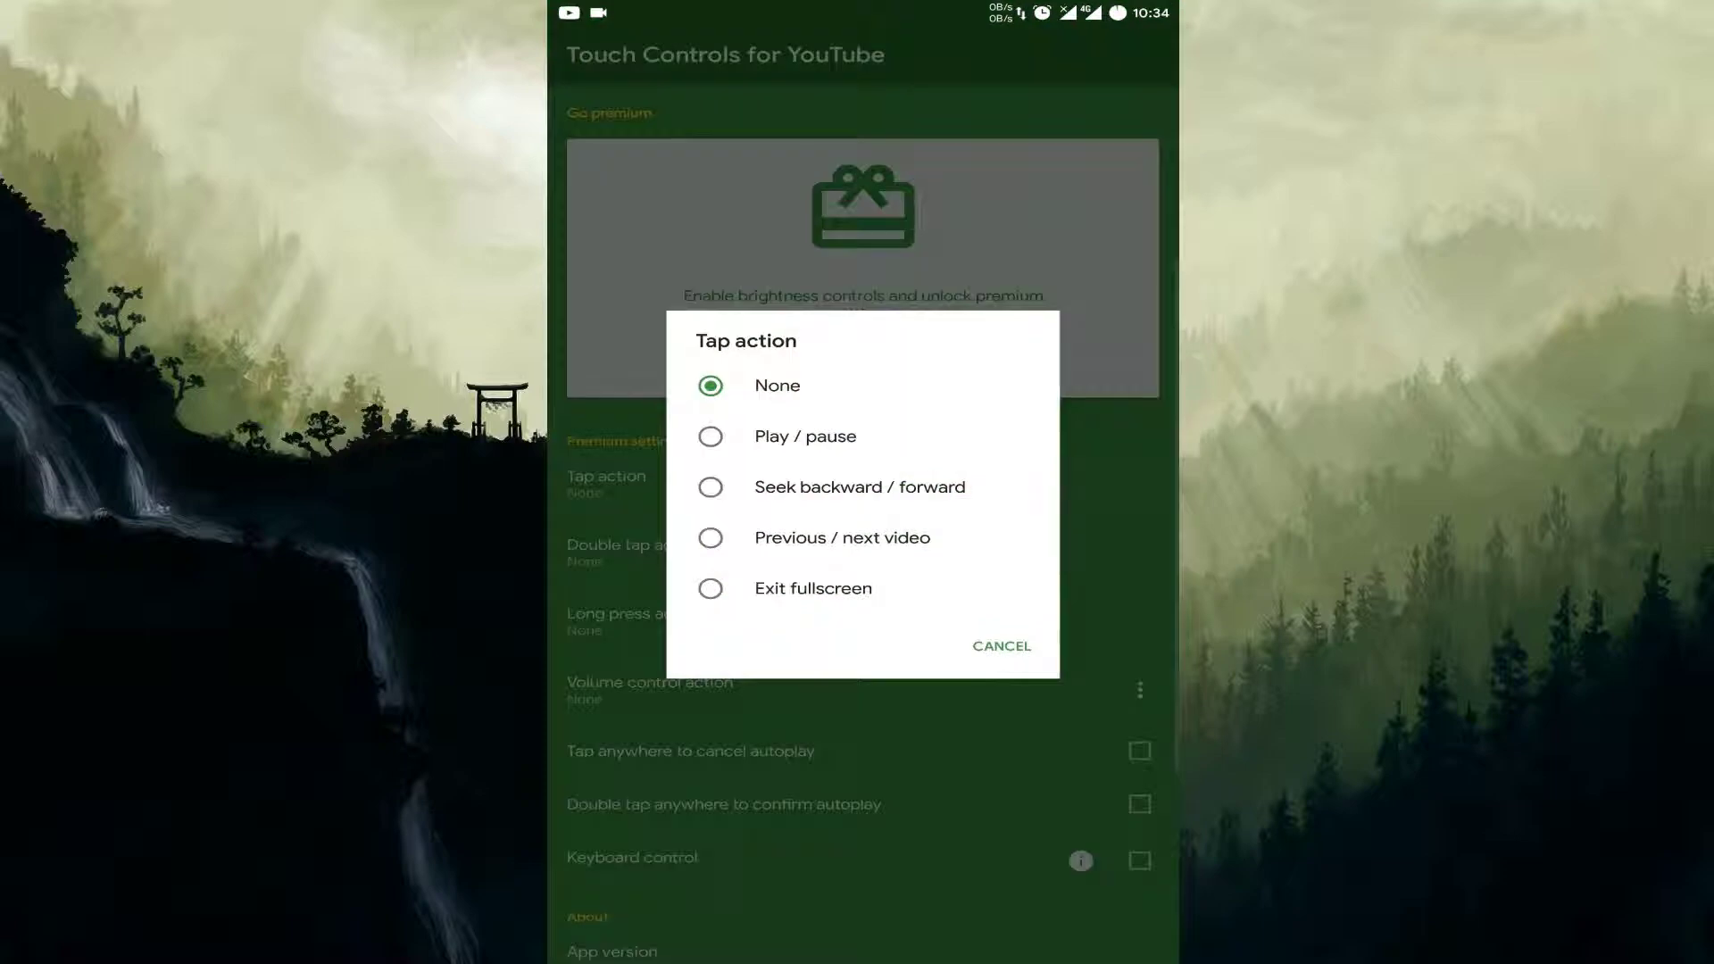
{"action": "left_click", "coordinate": [999, 644]}
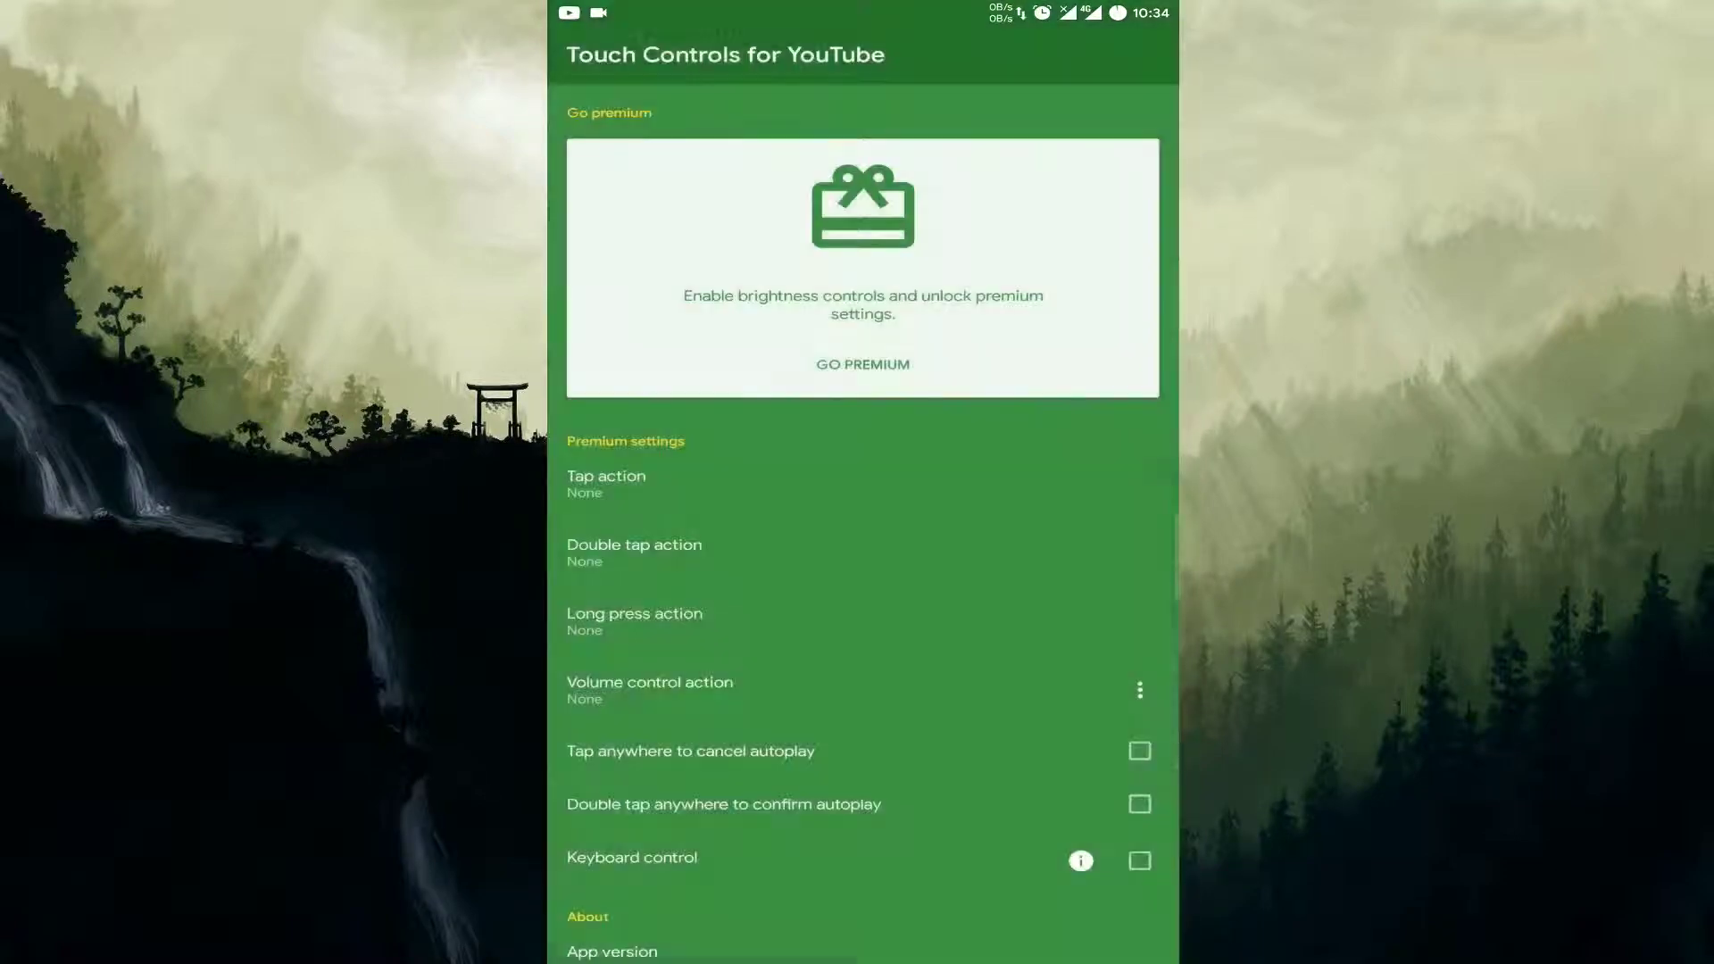
{"action": "left_click", "coordinate": [860, 365]}
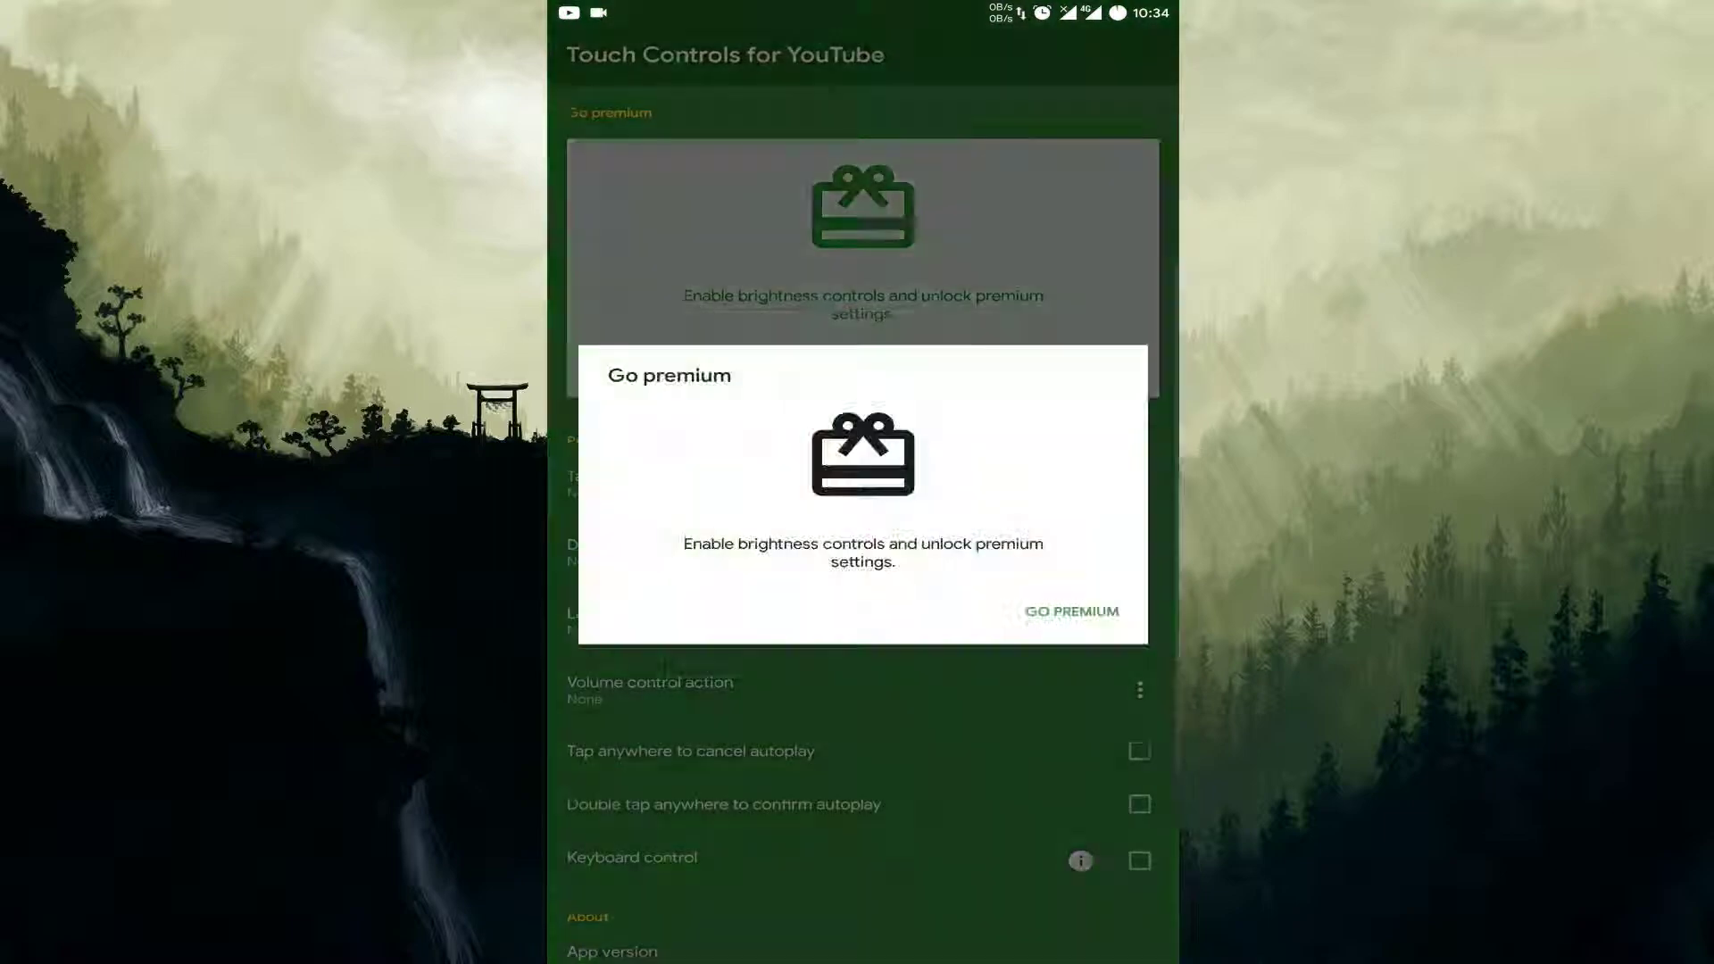